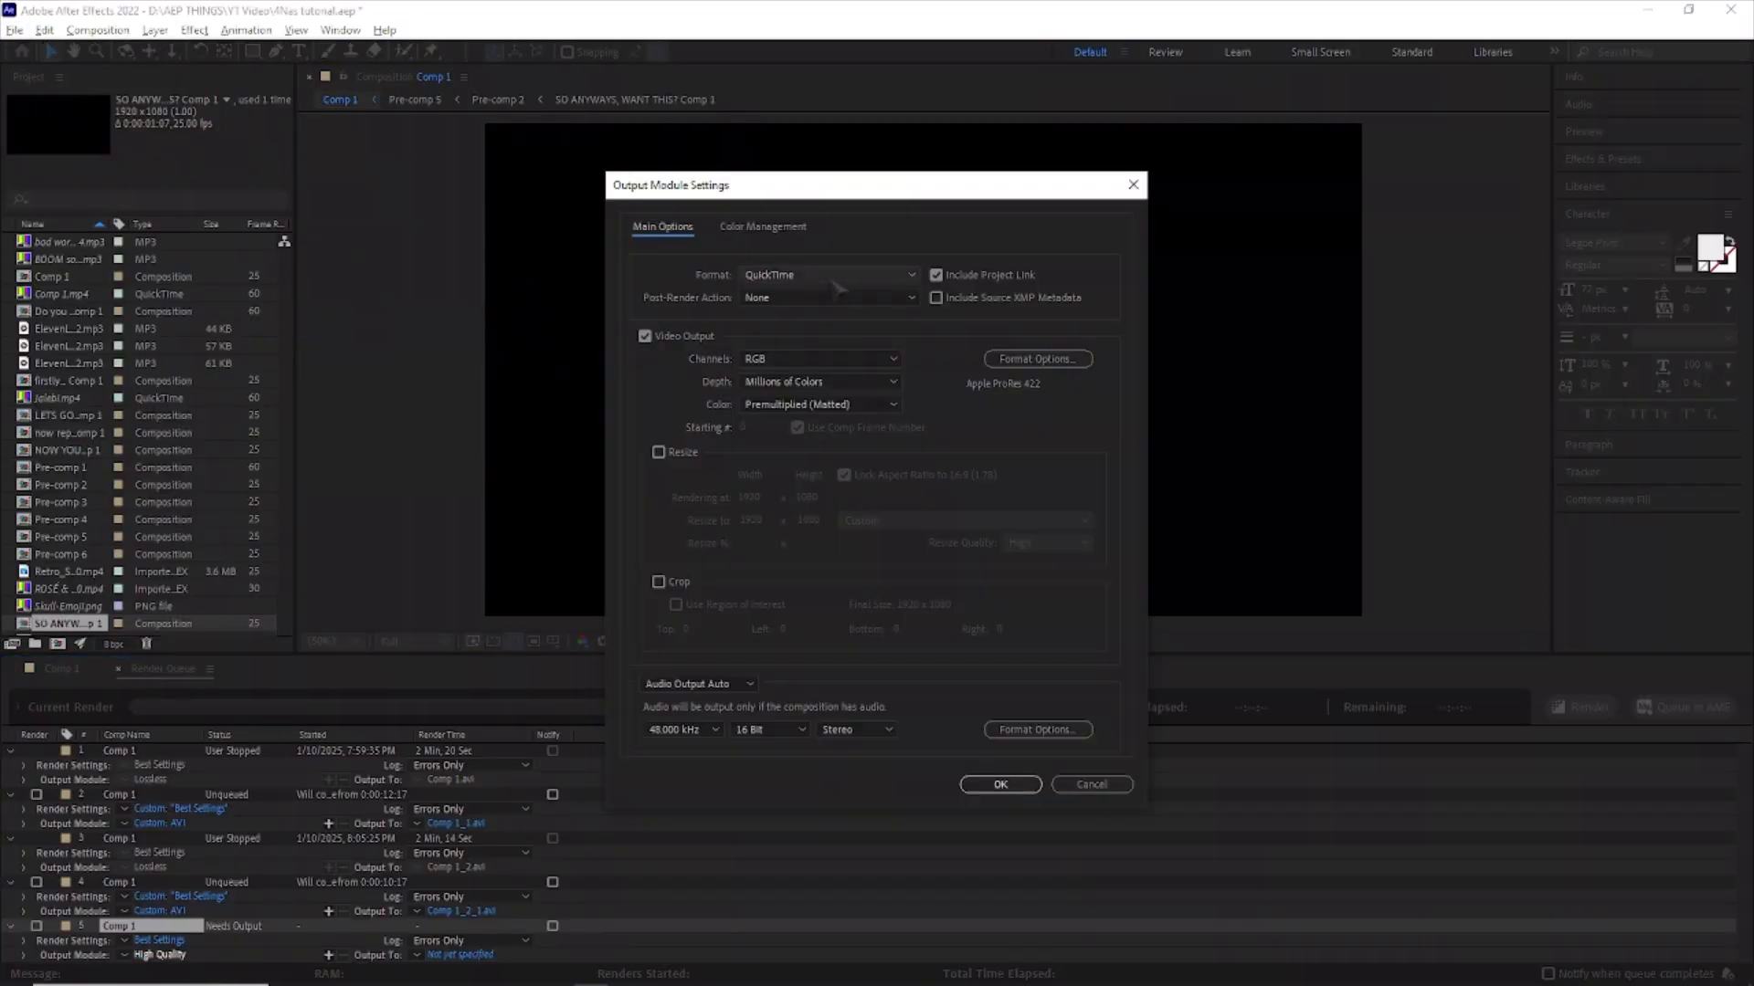
# - Choose the Apple ProRes 4444 codec for the QuickTime output and confirm
pyautogui.click(1036, 358)
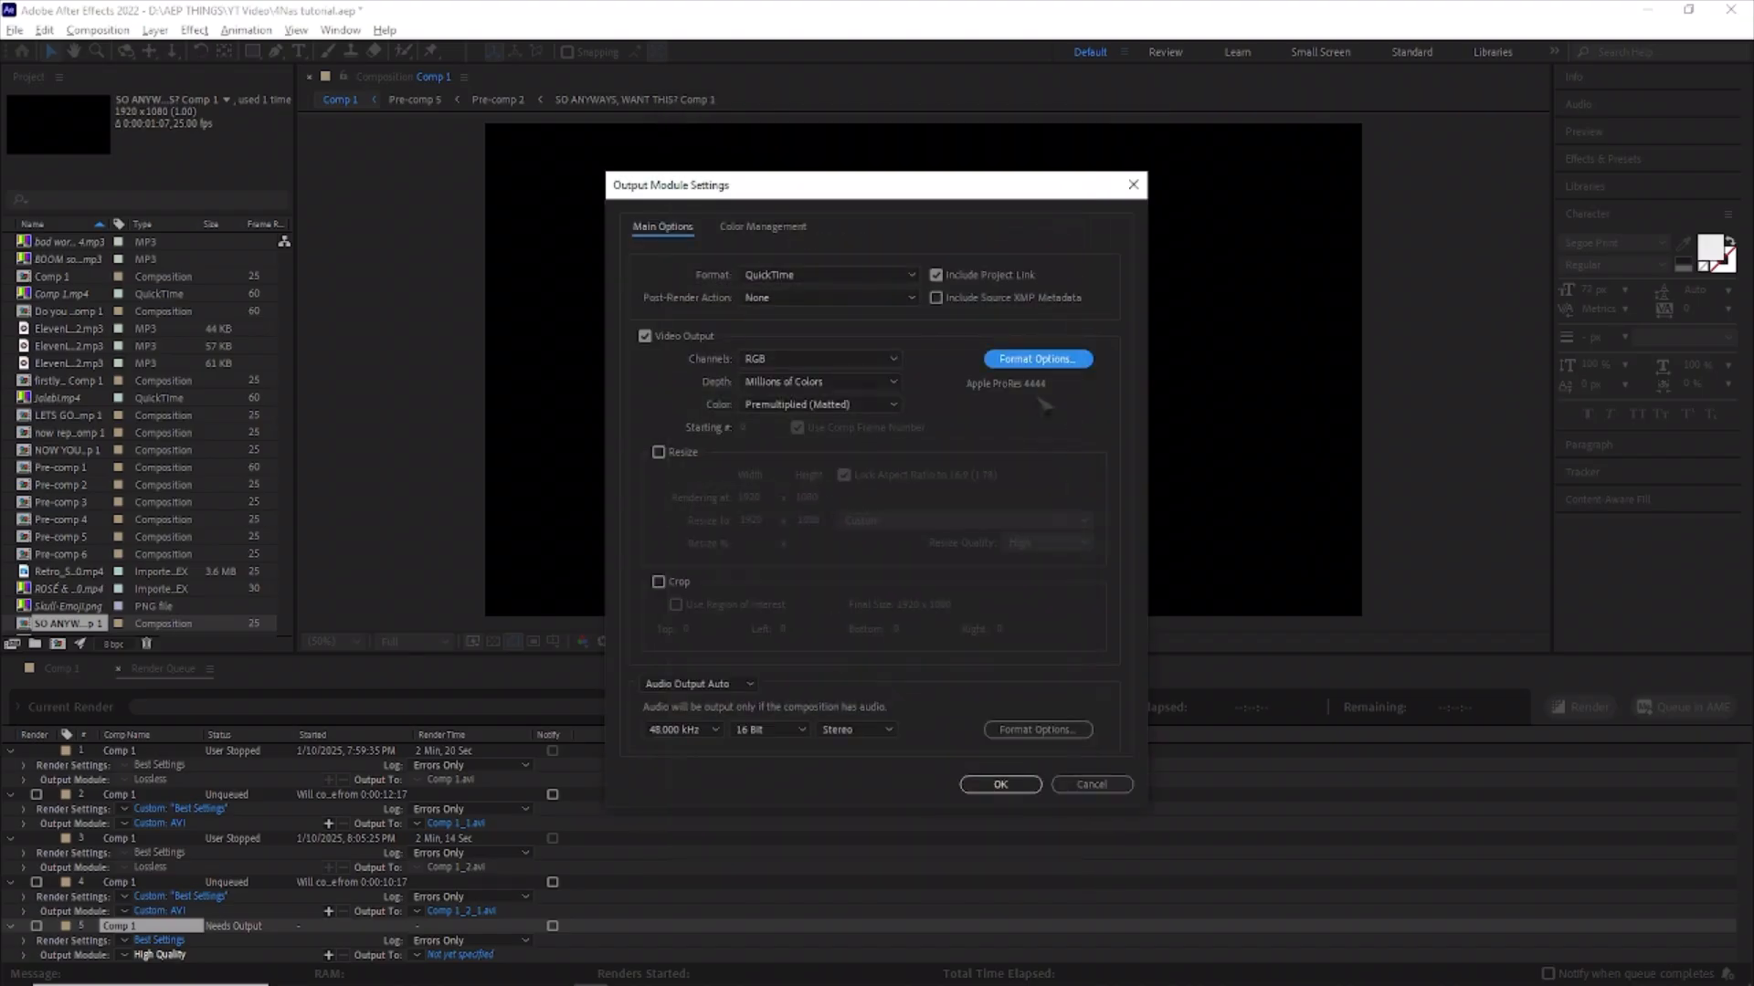
pyautogui.click(998, 784)
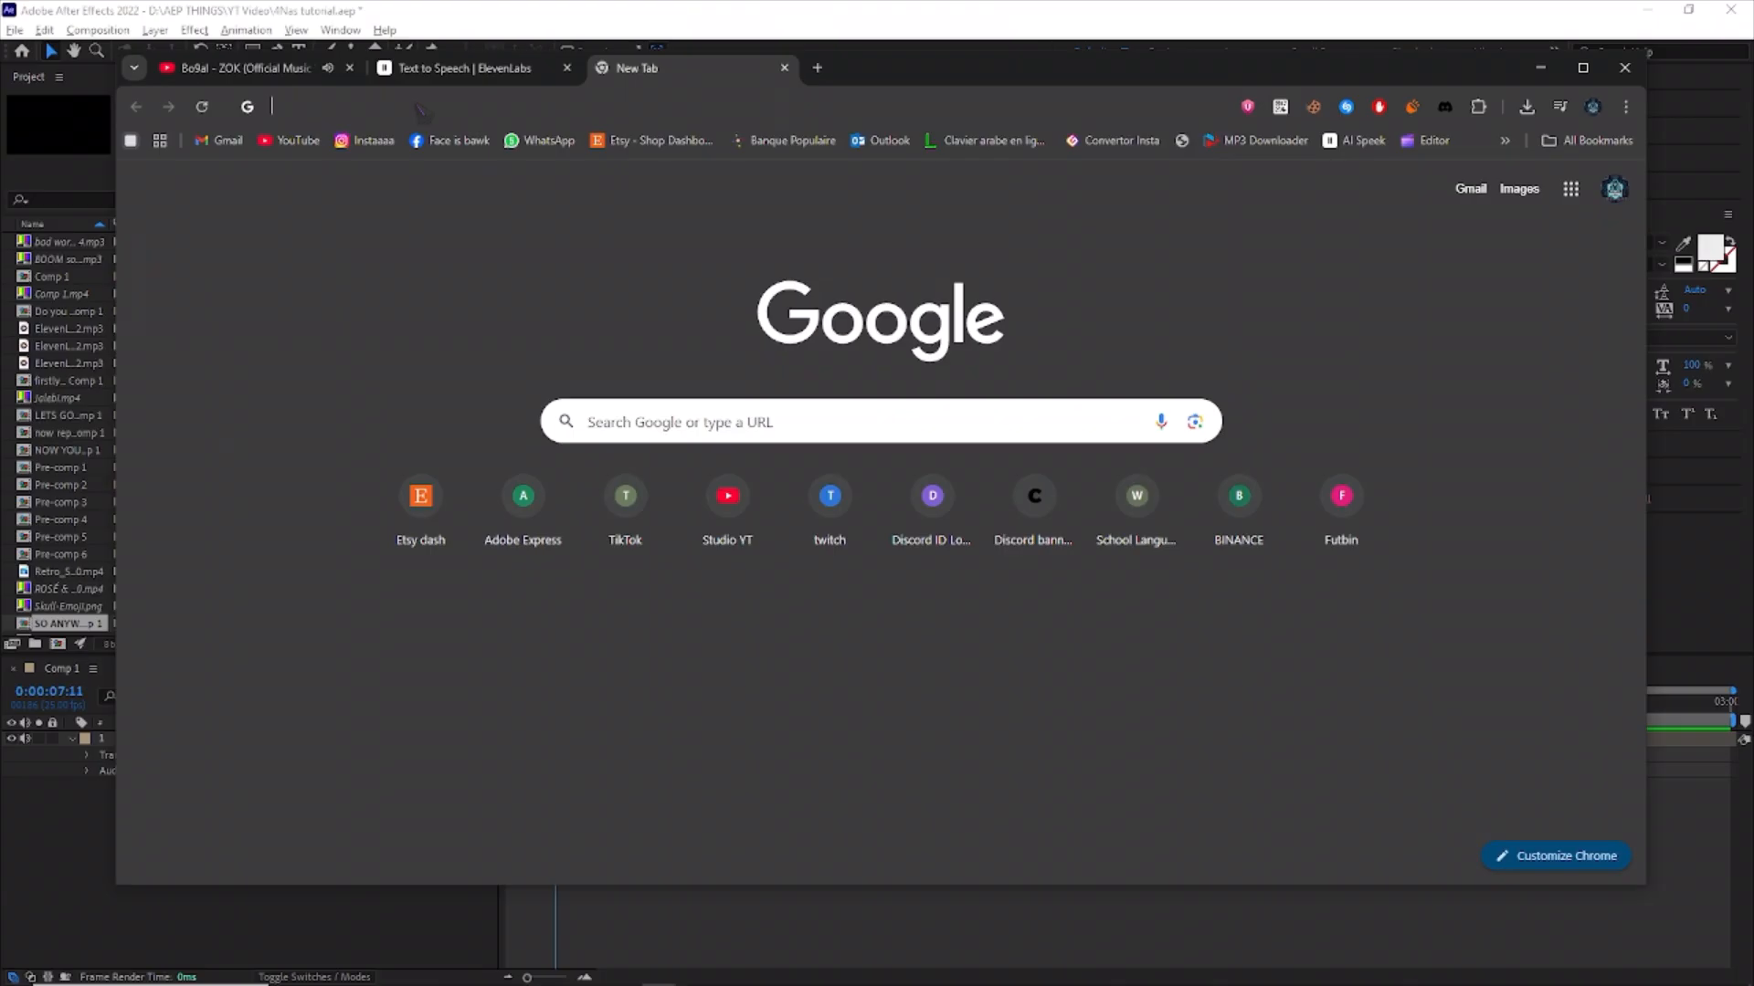
# - Search Google for 'handbrake' and open the handbrake.fr Downloads page
pyautogui.write('handbrake')
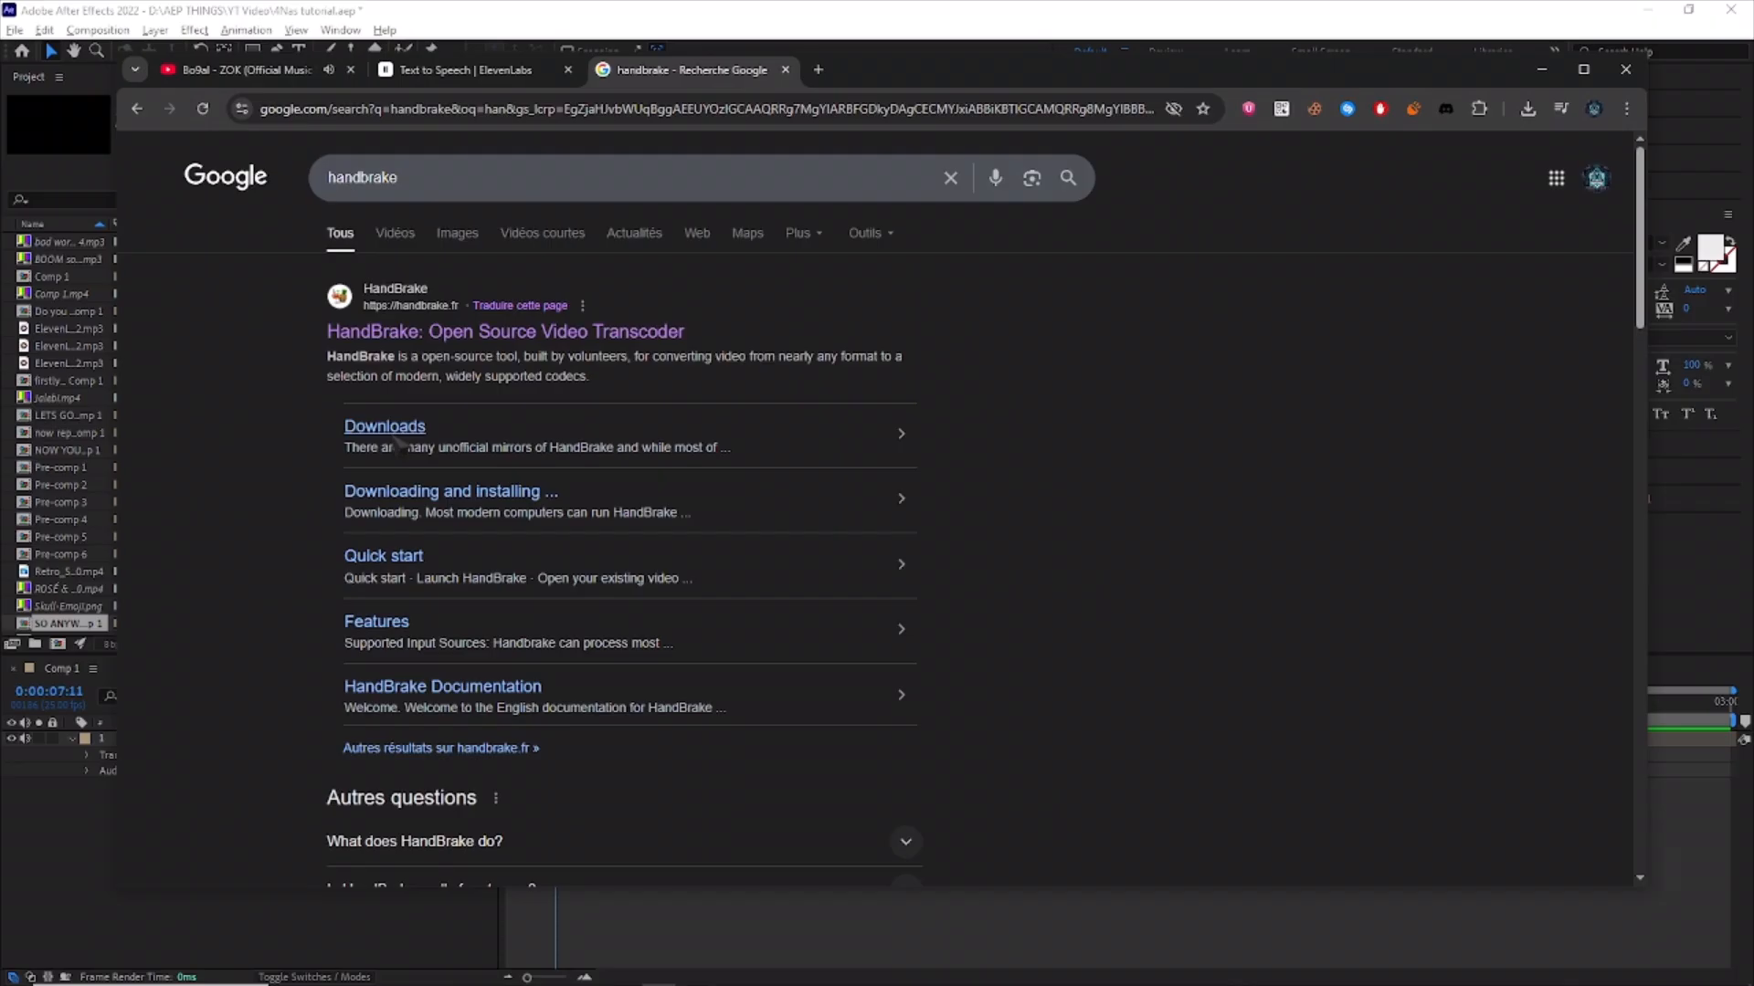
pyautogui.click(383, 426)
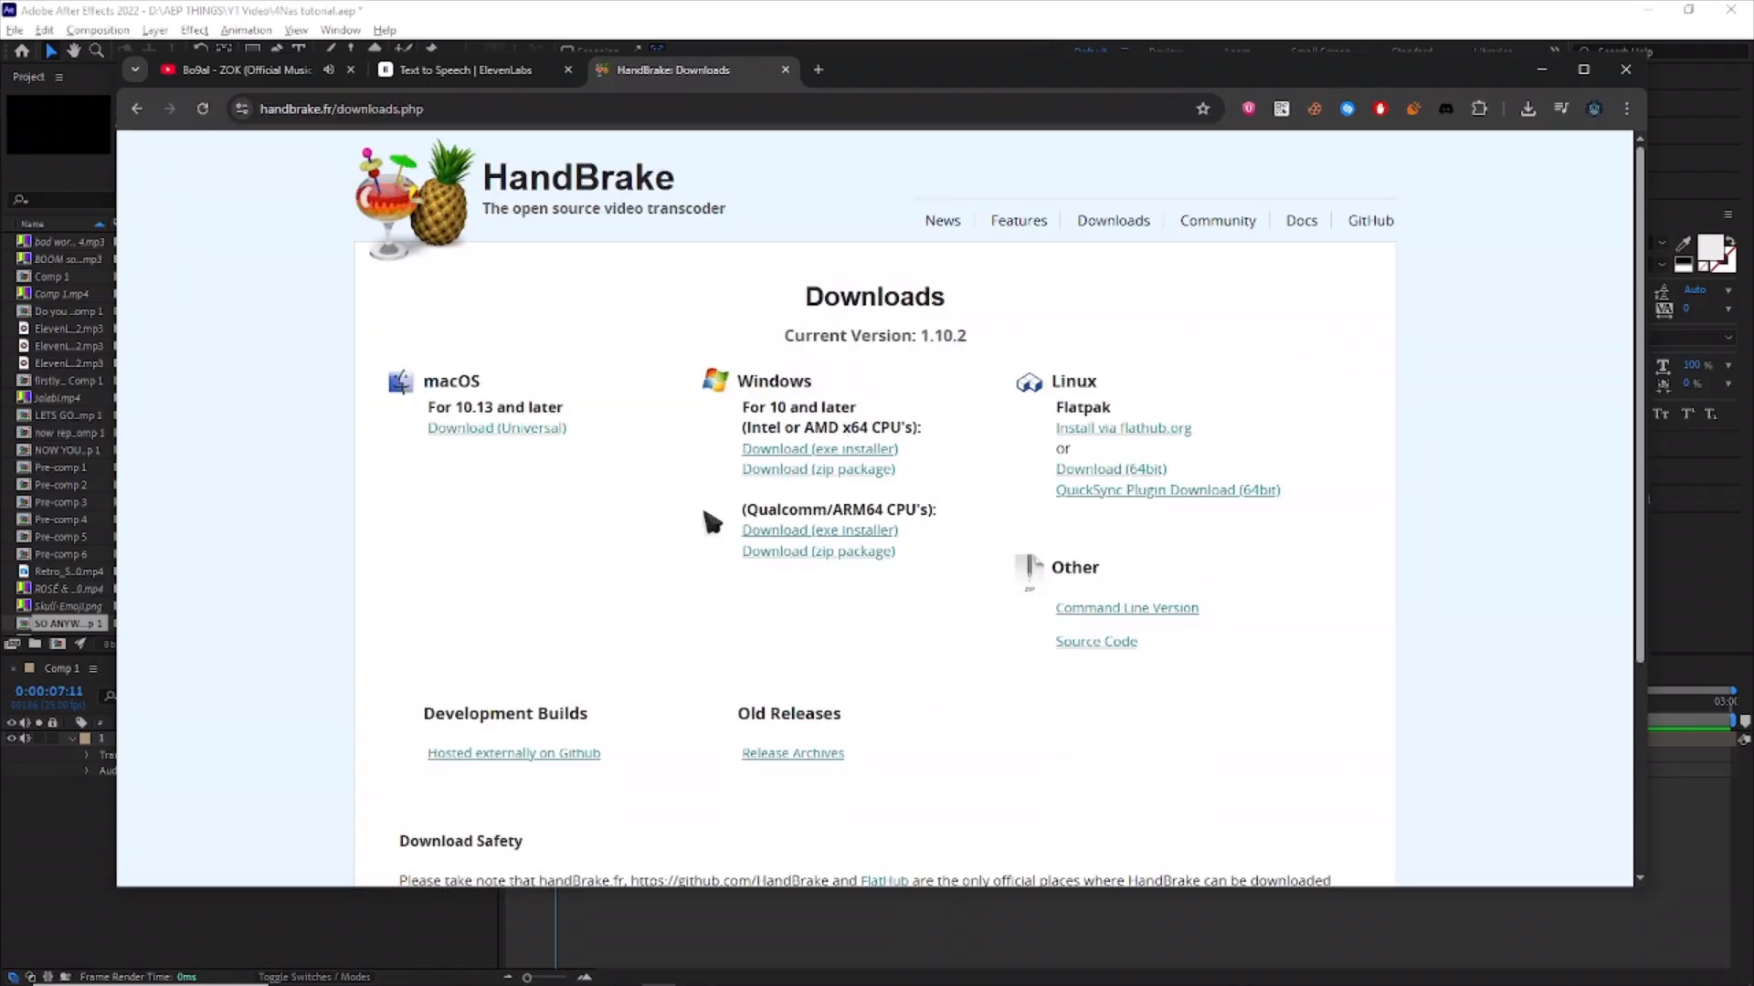
pyautogui.moveTo(818, 449)
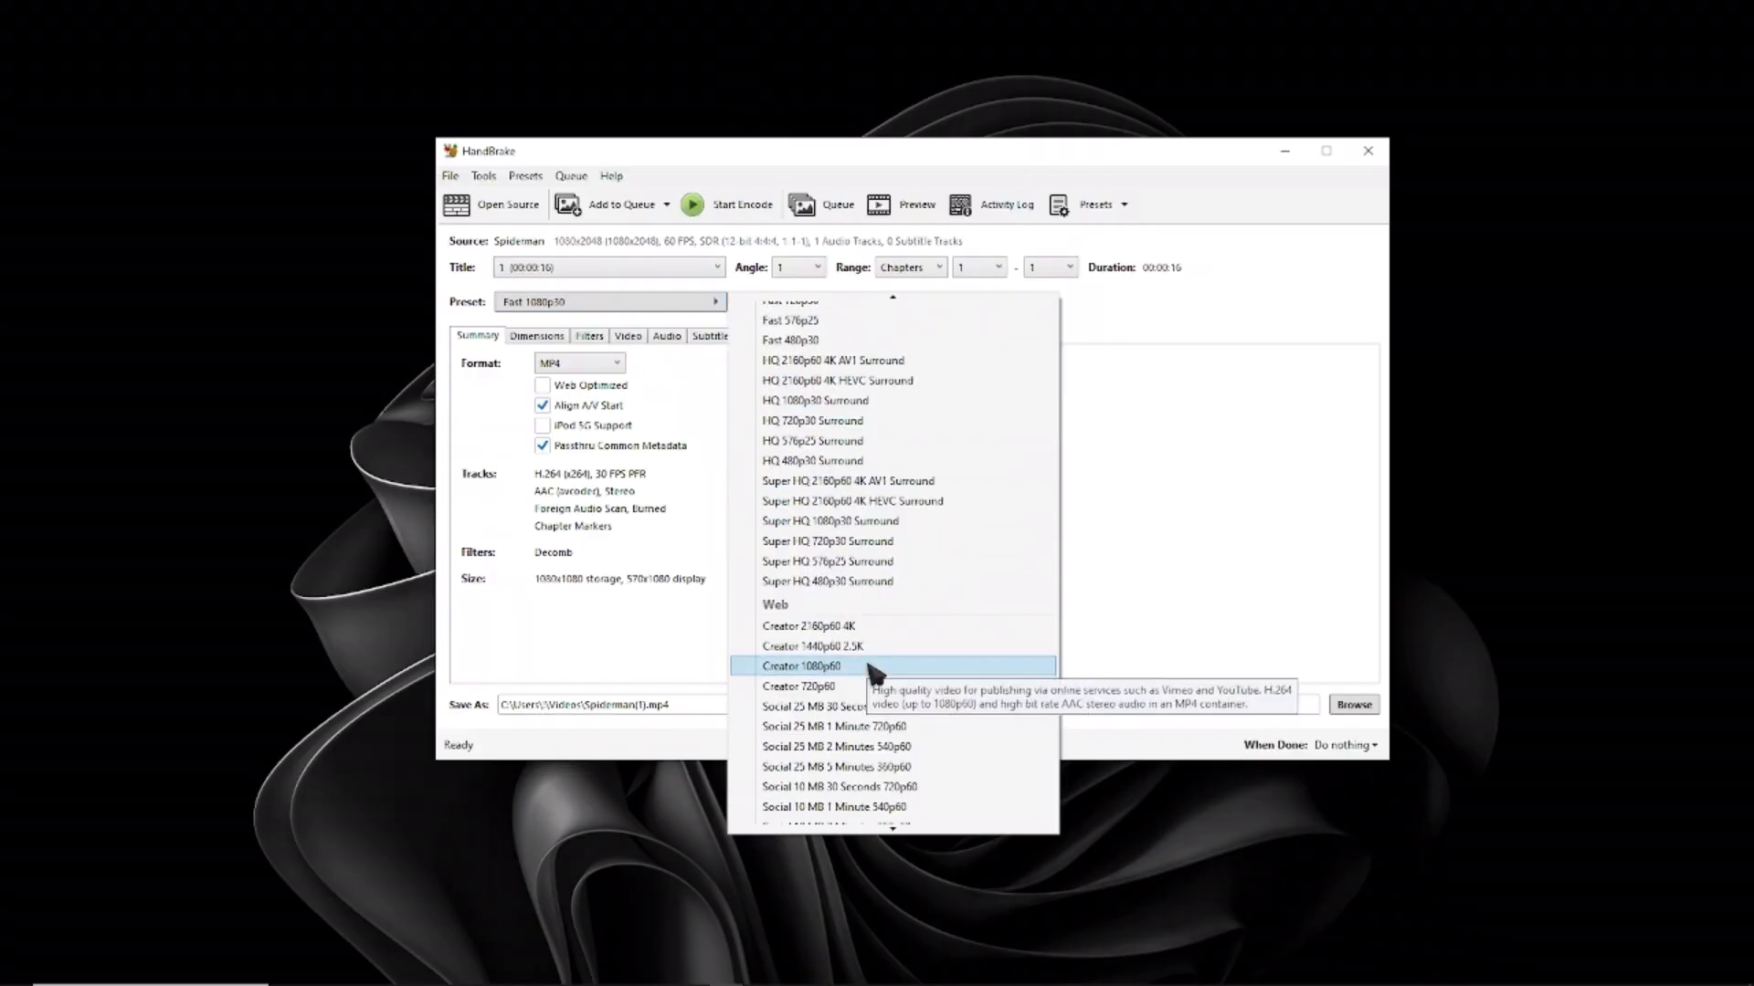
# - Apply the Web > Creator 1080p60 preset with encoder level 4.1, then browse the phone under This PC
pyautogui.click(799, 665)
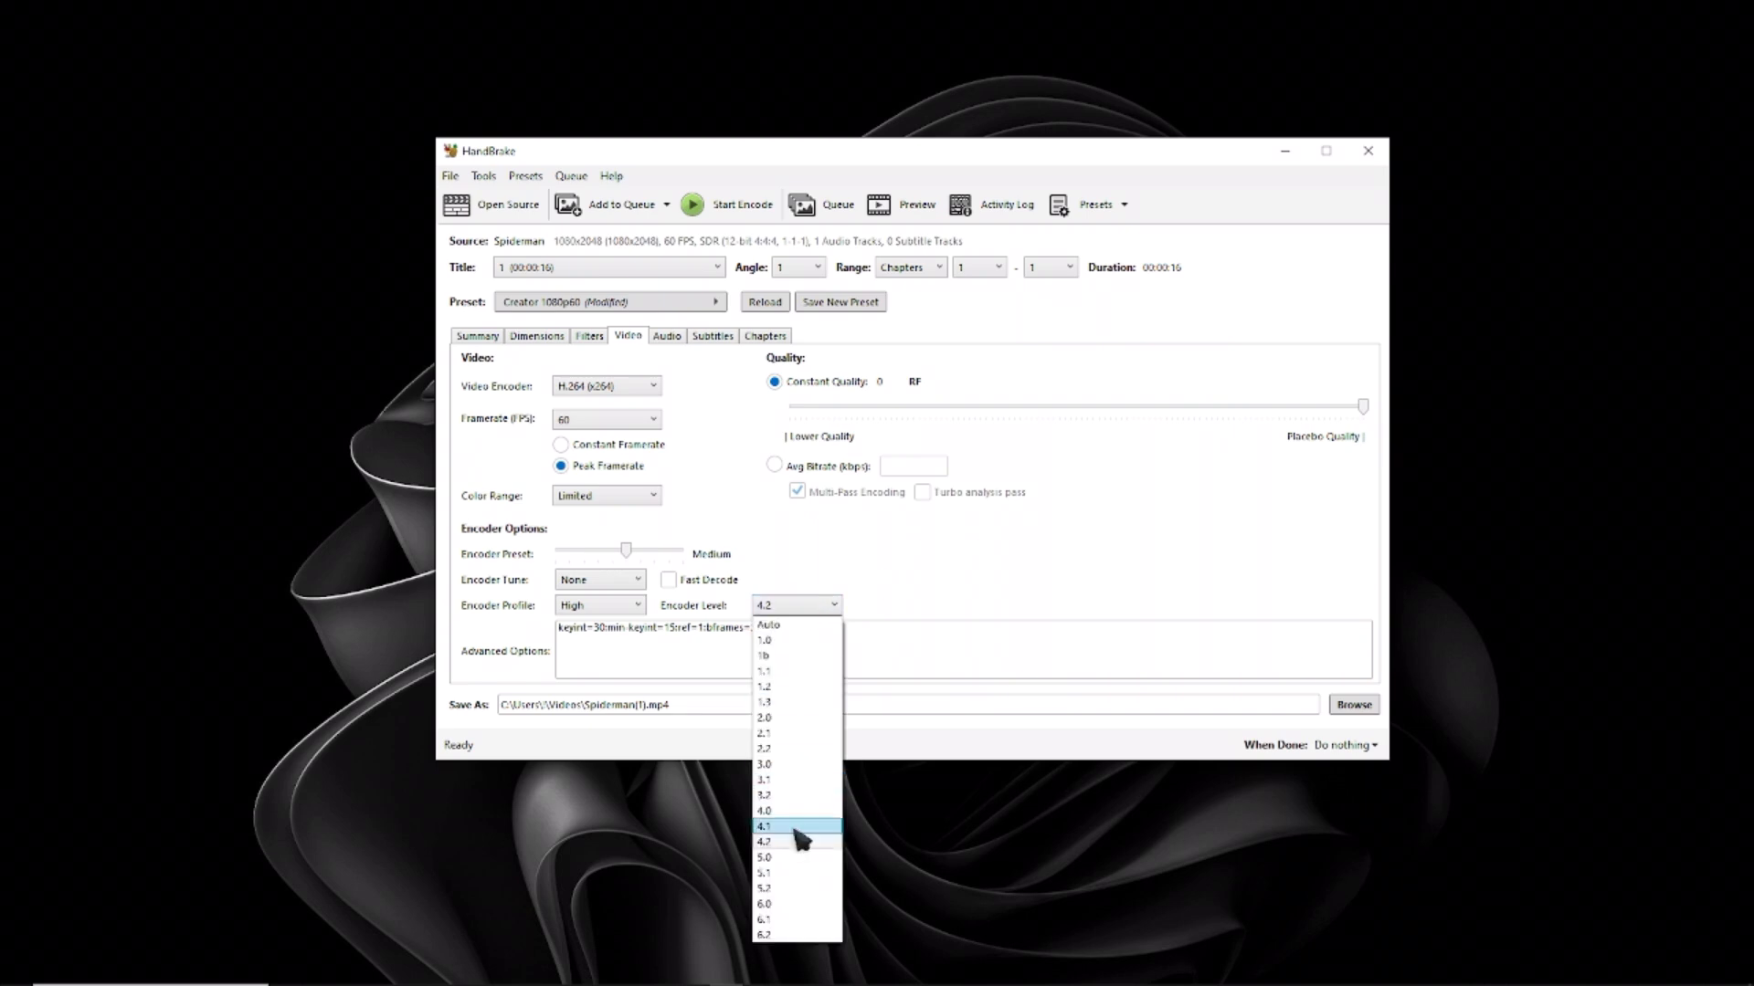
pyautogui.click(667, 336)
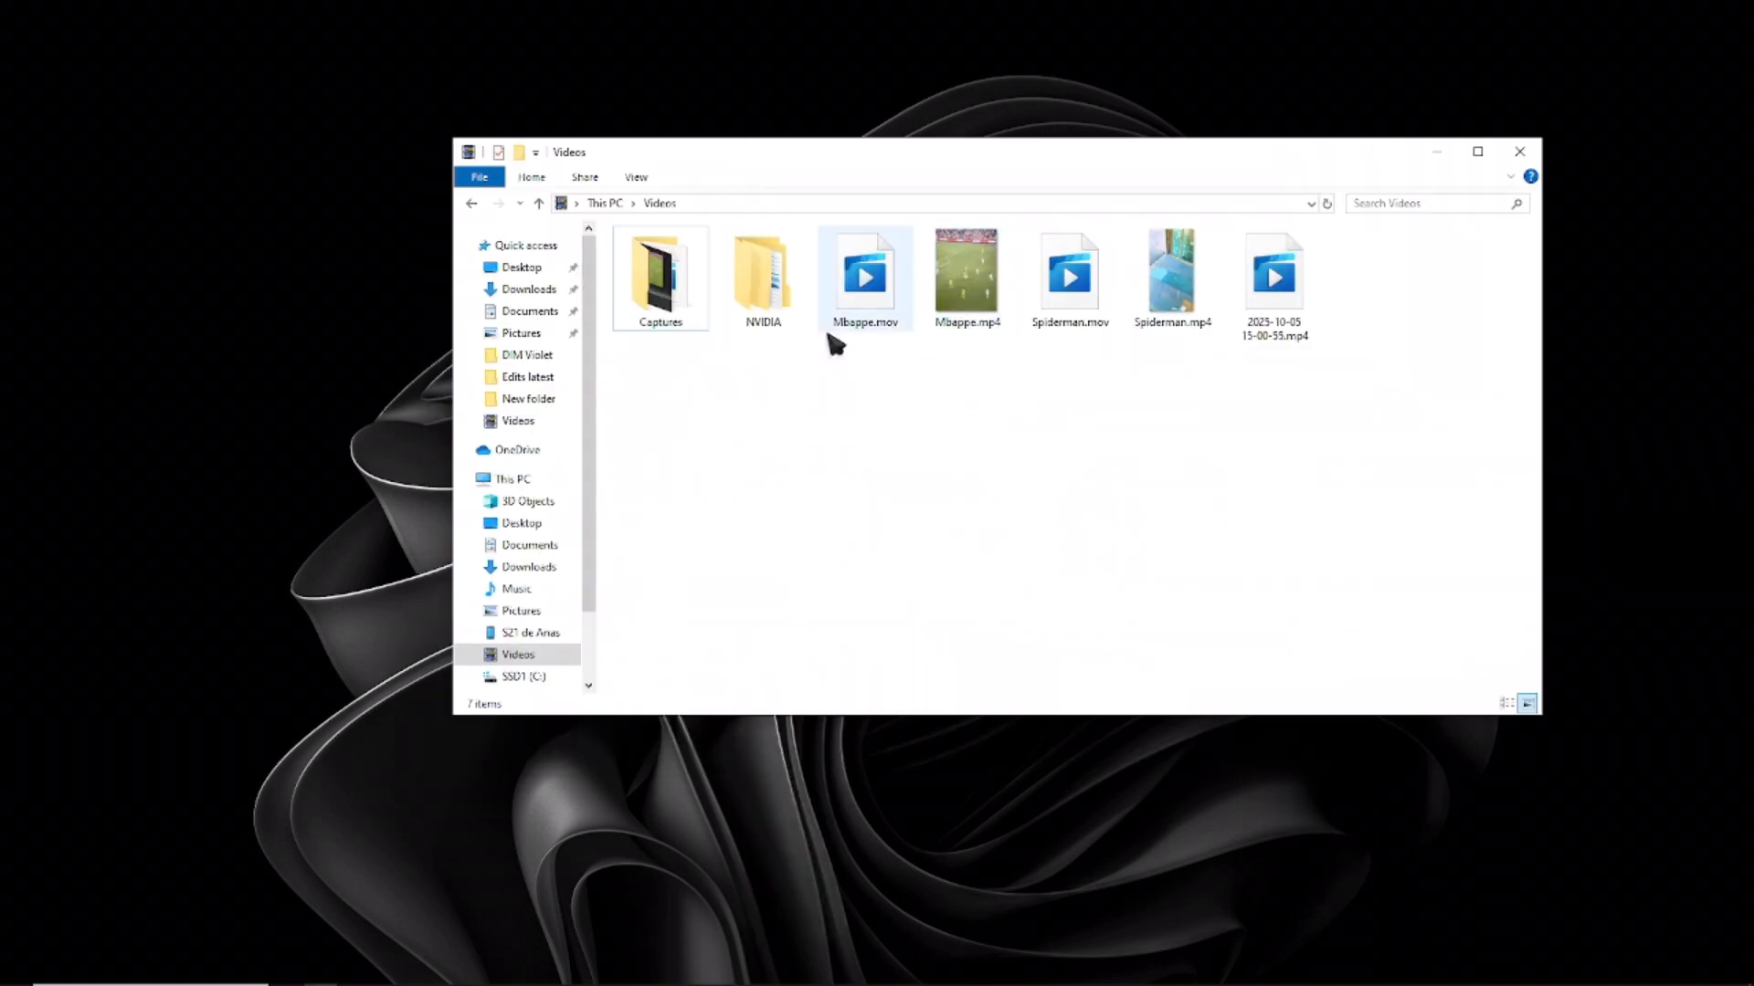
pyautogui.click(530, 632)
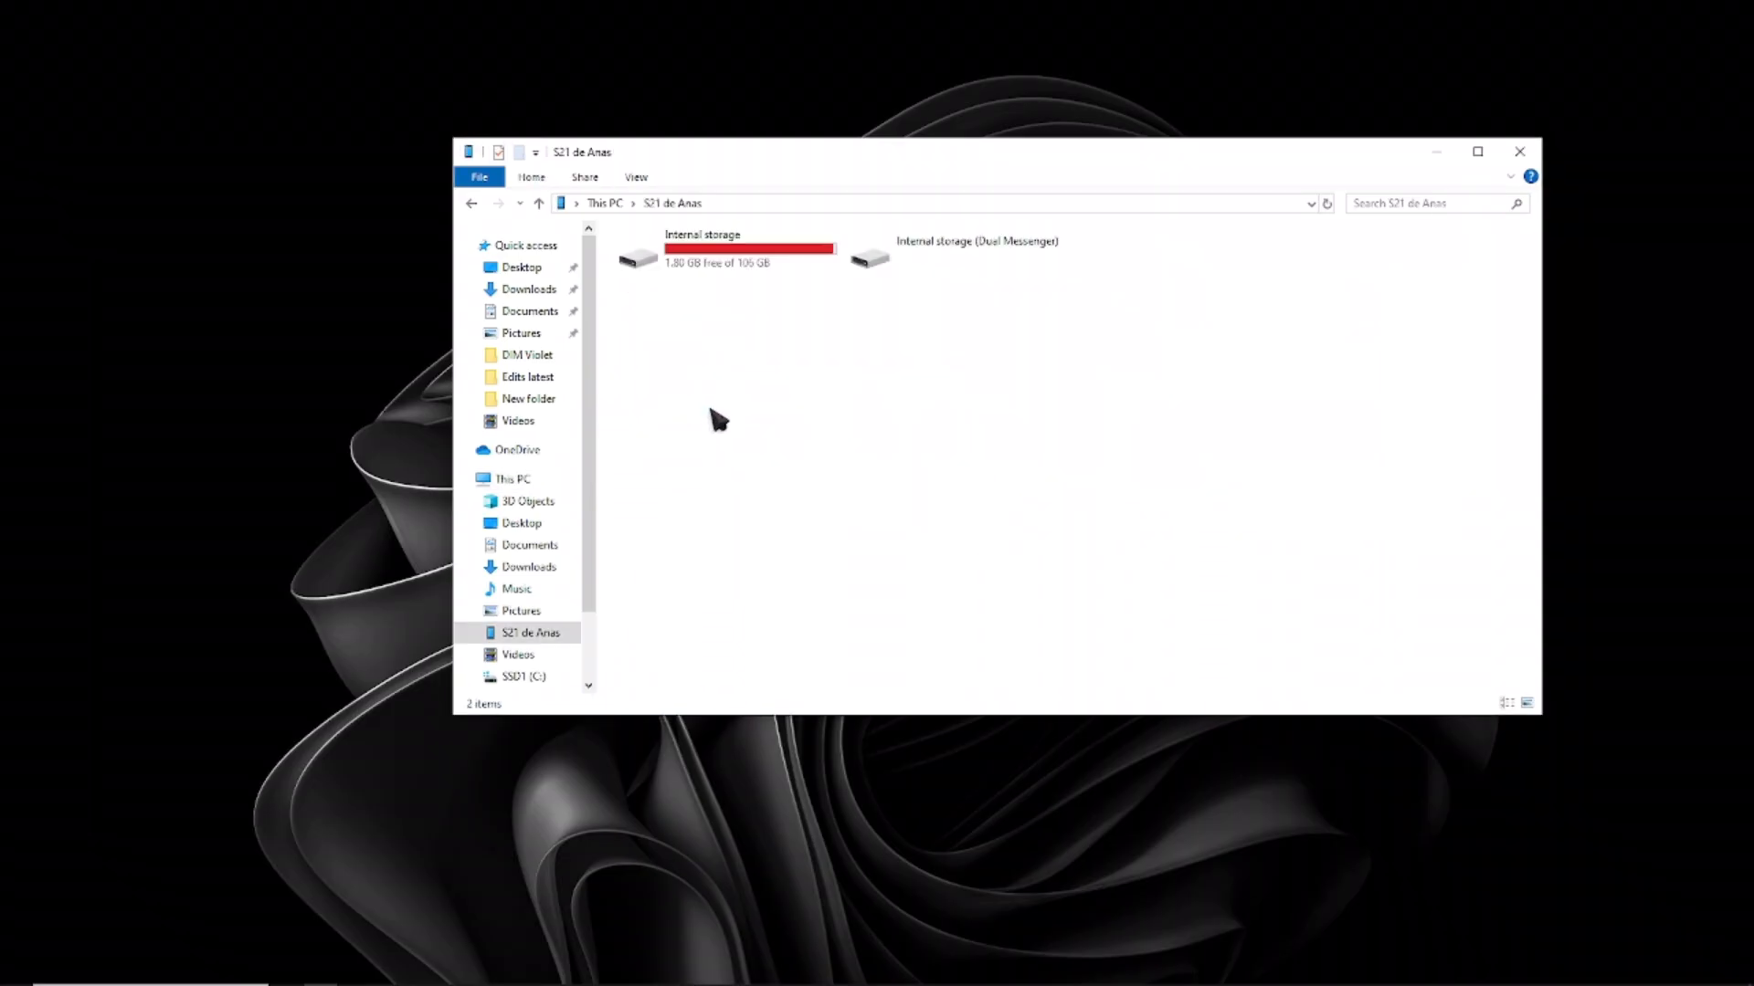